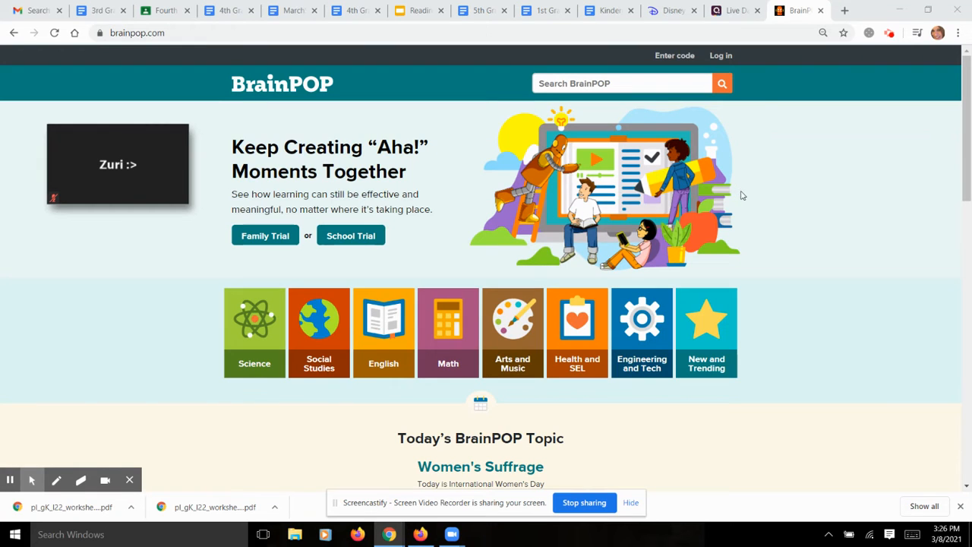
{"action": "mouse_move", "coordinate": [720, 55]}
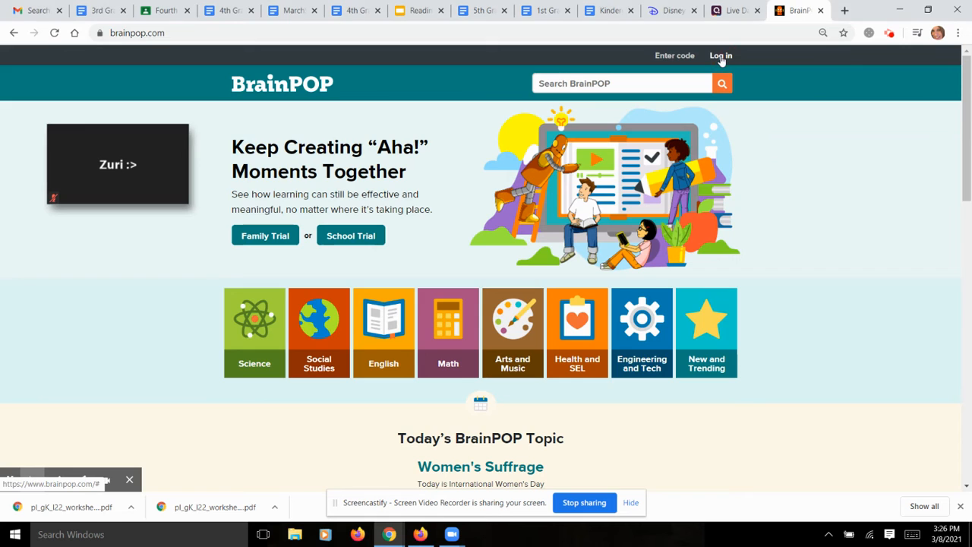
Log in to BrainPOP with the saved student username 'eli...' and password
{"action": "left_click", "coordinate": [720, 55]}
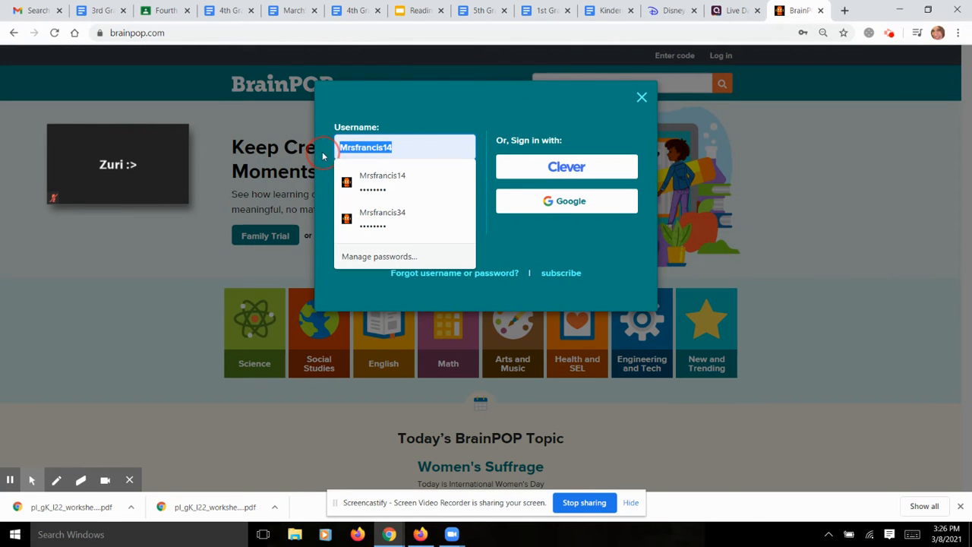
{"action": "type", "text": "elijah1777"}
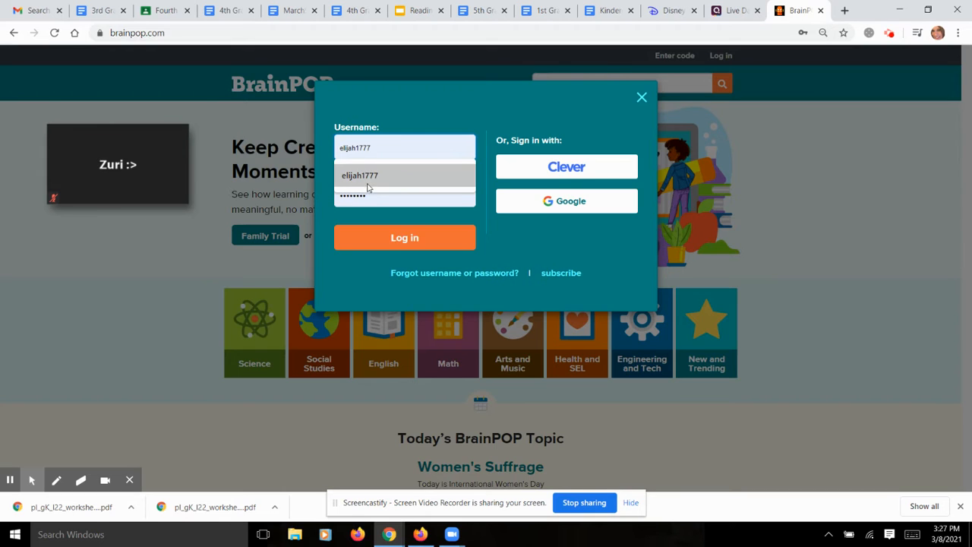
{"action": "left_click", "coordinate": [405, 195]}
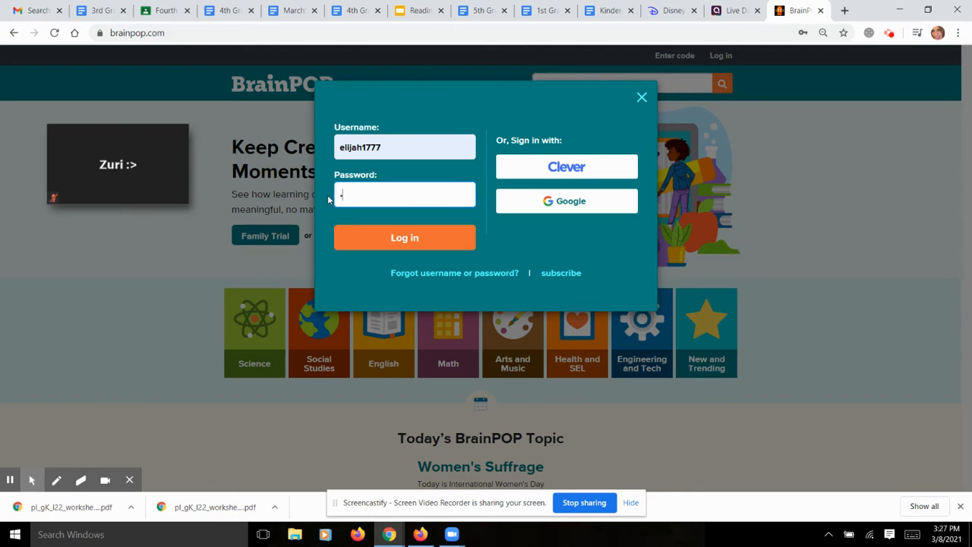
{"action": "left_click", "coordinate": [405, 147]}
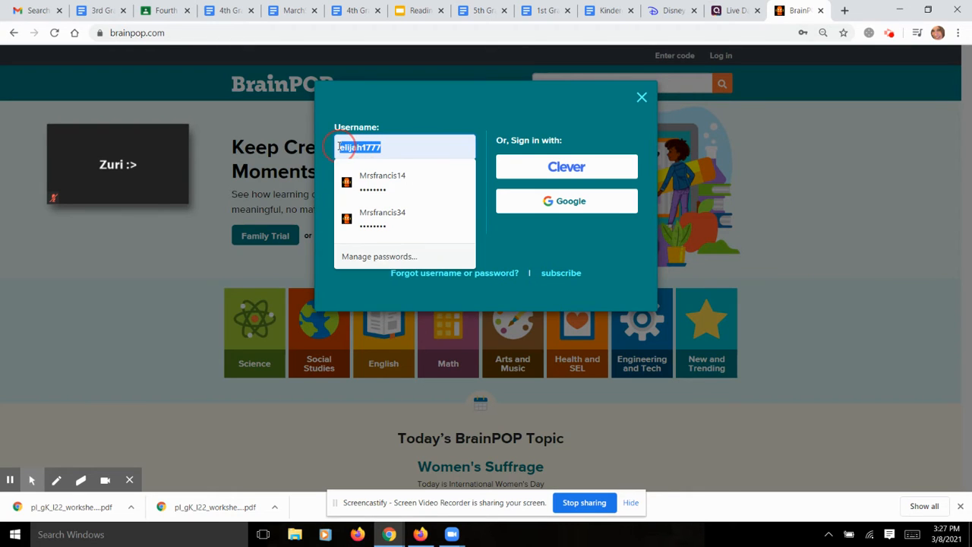
{"action": "left_click", "coordinate": [382, 180]}
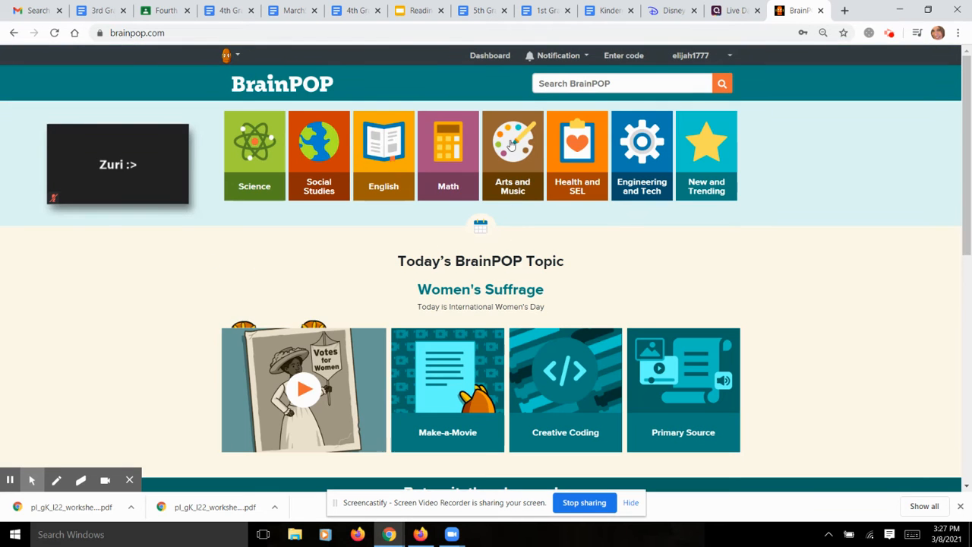
From the Dashboard's current assignments list, open the Temperature assignment
{"action": "left_click", "coordinate": [490, 54]}
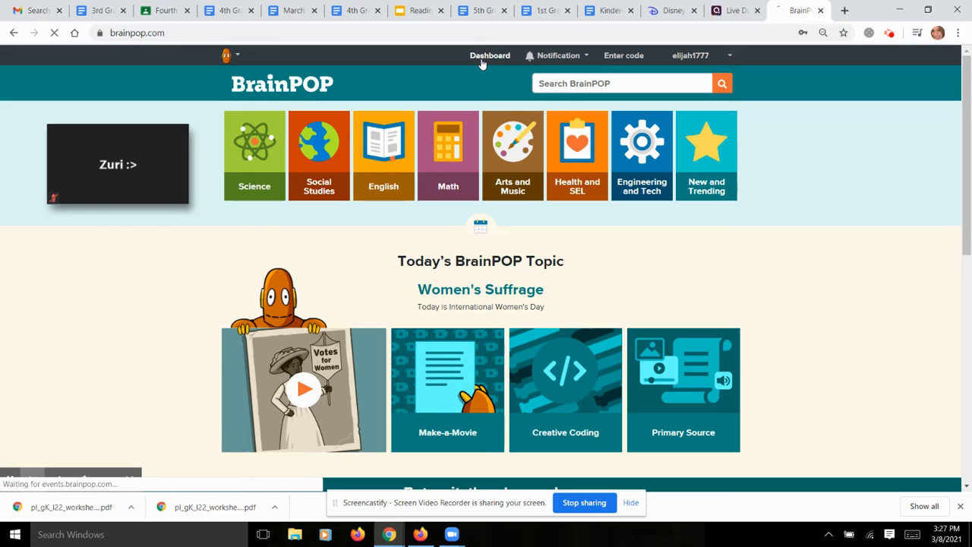
{"action": "left_click", "coordinate": [490, 55]}
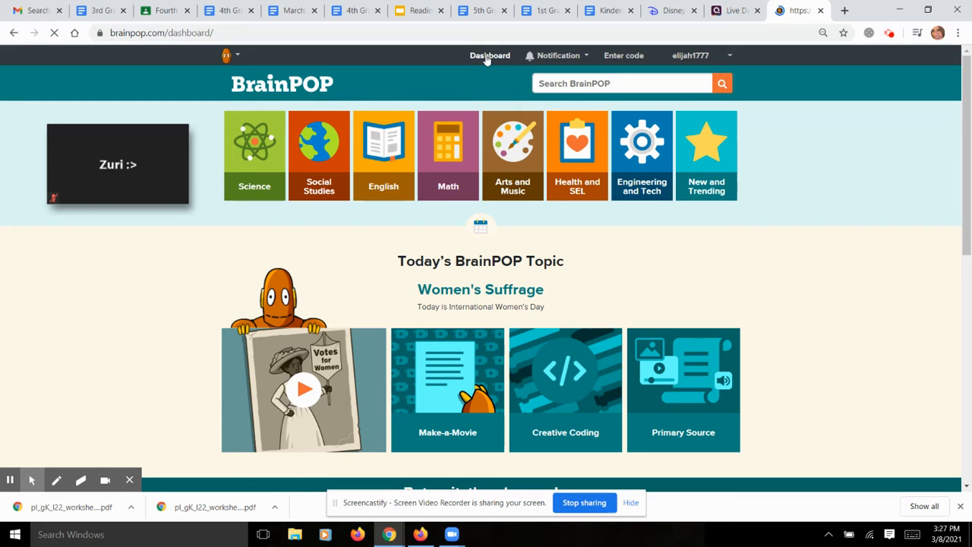
{"action": "left_click", "coordinate": [490, 55]}
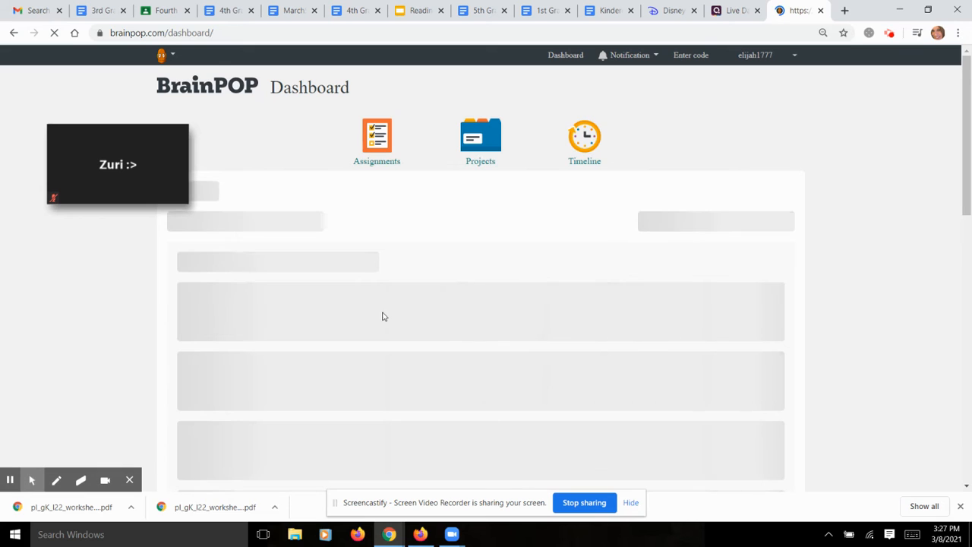
{"action": "left_click", "coordinate": [377, 137]}
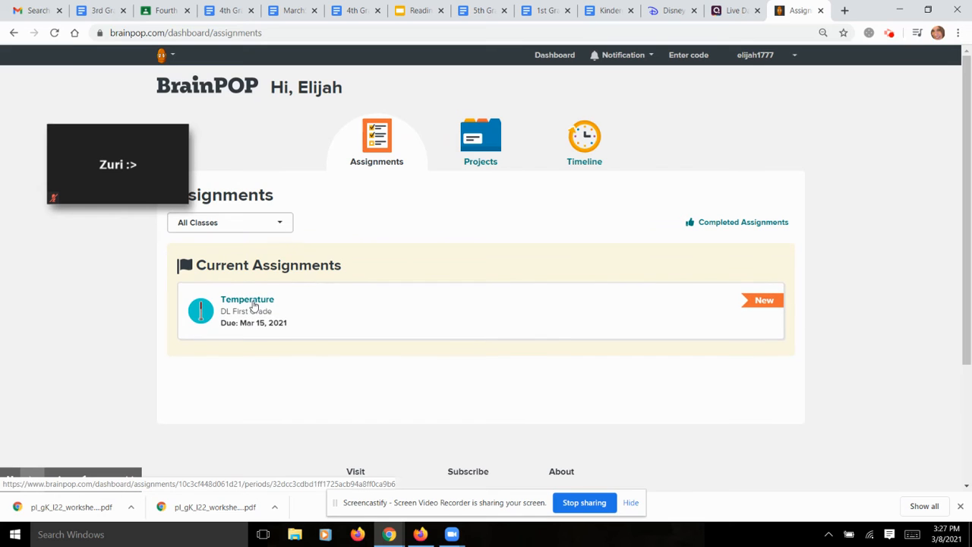
{"action": "left_click", "coordinate": [247, 299]}
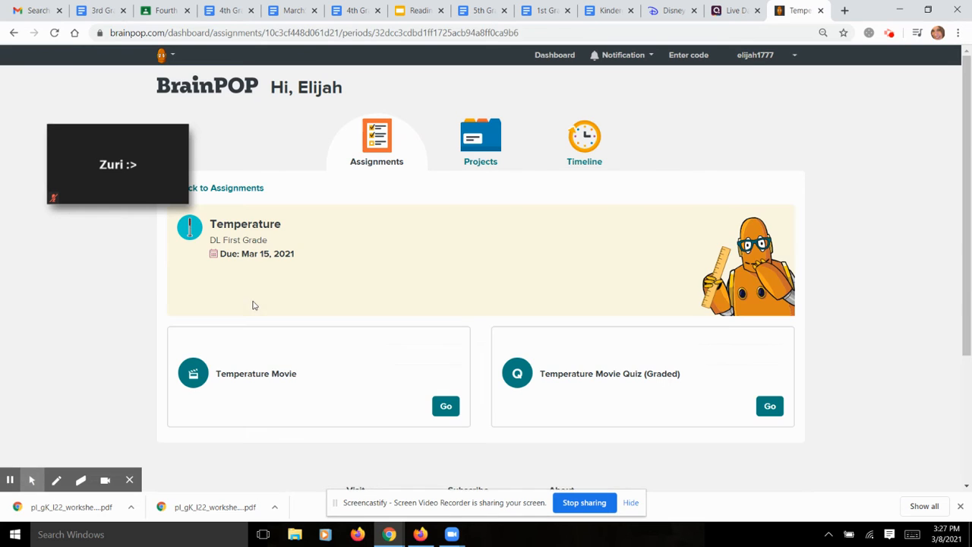
{"action": "mouse_move", "coordinate": [446, 405]}
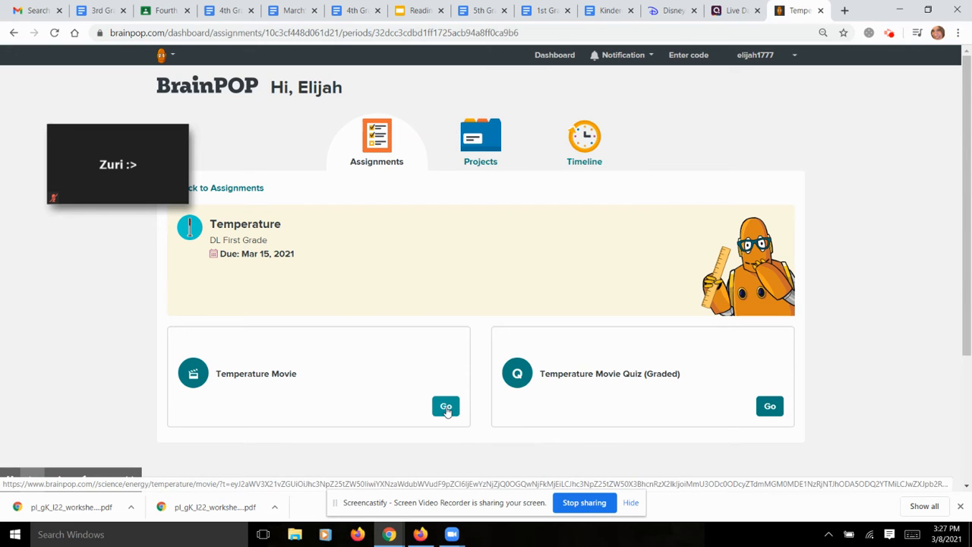
{"action": "left_click", "coordinate": [446, 406]}
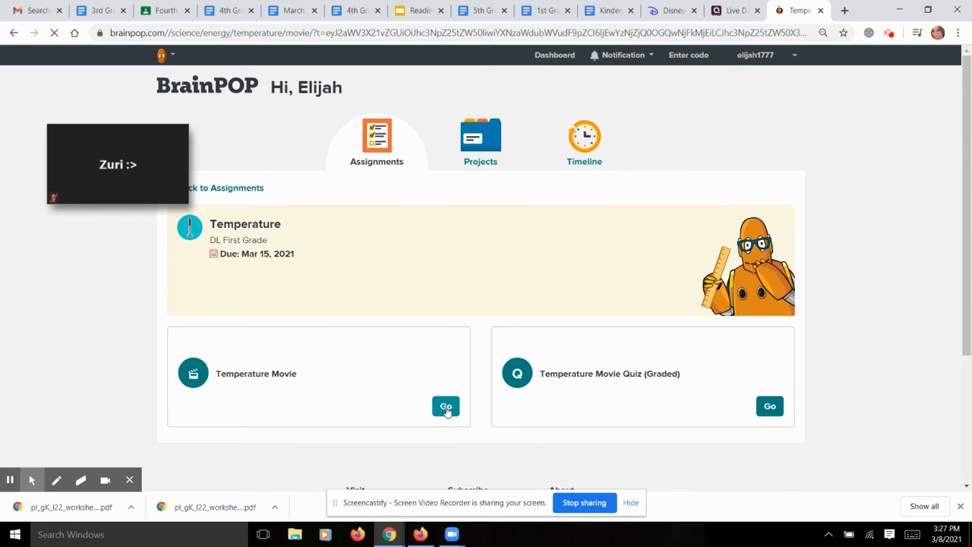
{"action": "left_click", "coordinate": [446, 406]}
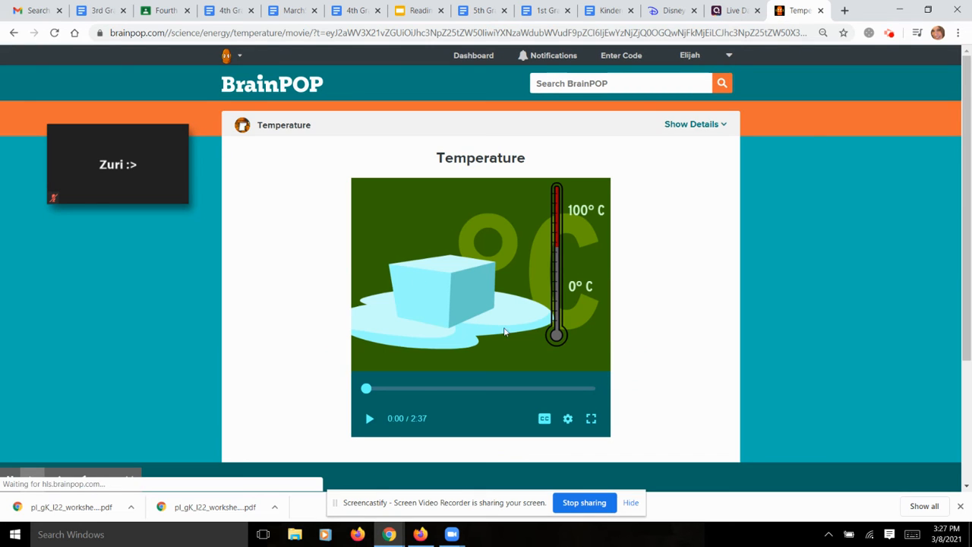
{"action": "mouse_move", "coordinate": [369, 418]}
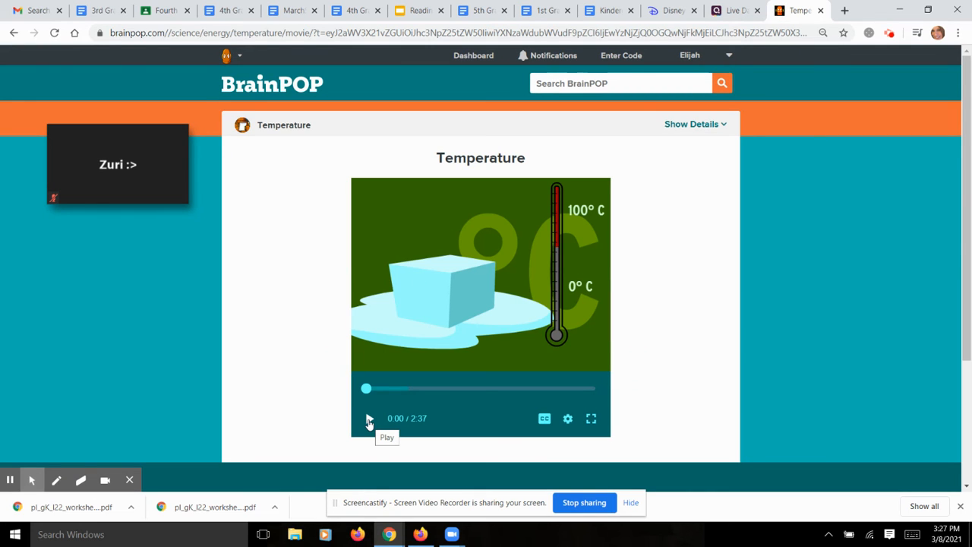
{"action": "mouse_move", "coordinate": [542, 173]}
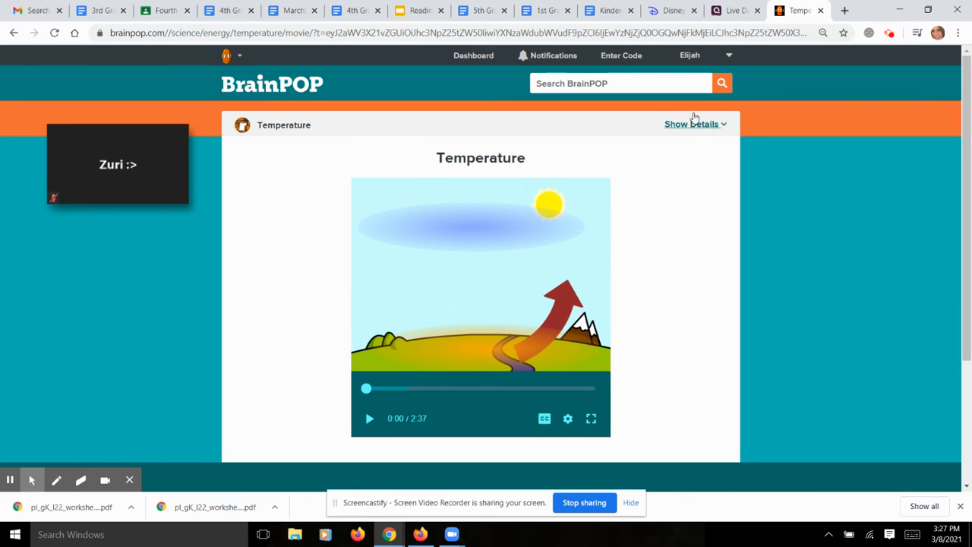
{"action": "left_click", "coordinate": [14, 32]}
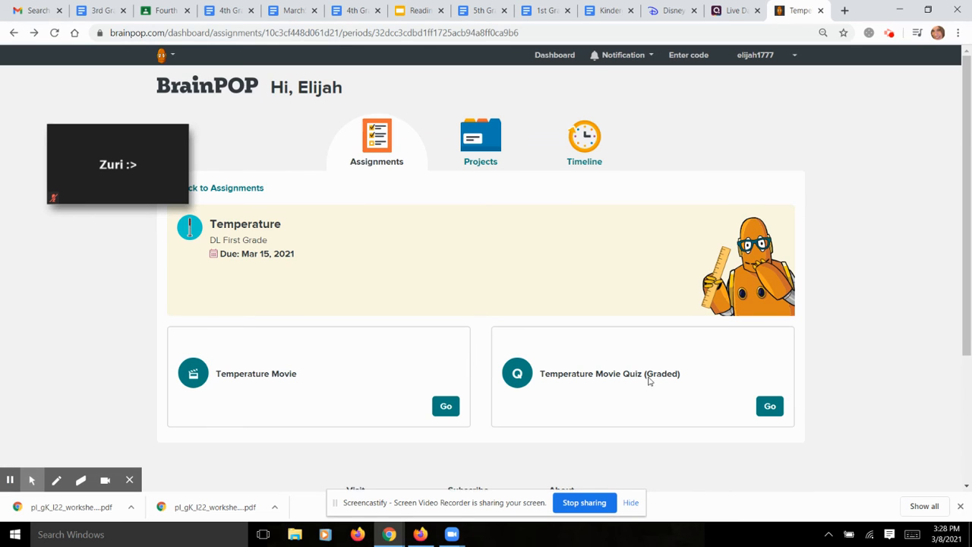
{"action": "mouse_move", "coordinate": [708, 395]}
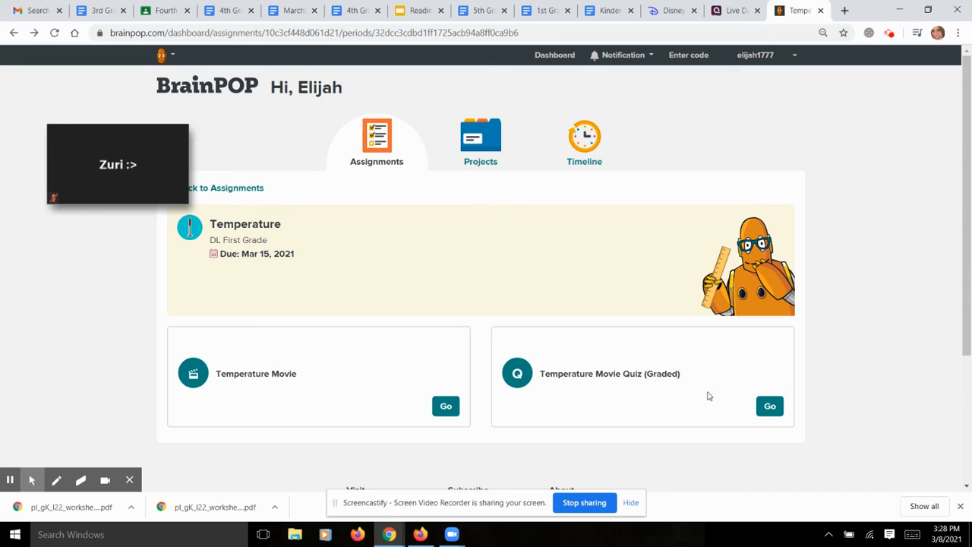
{"action": "mouse_move", "coordinate": [623, 461]}
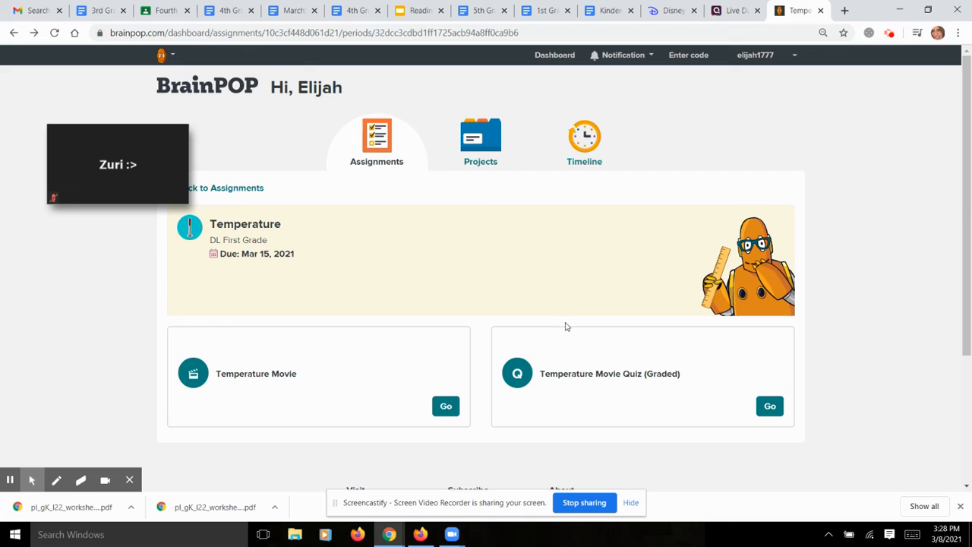
{"action": "mouse_move", "coordinate": [651, 459]}
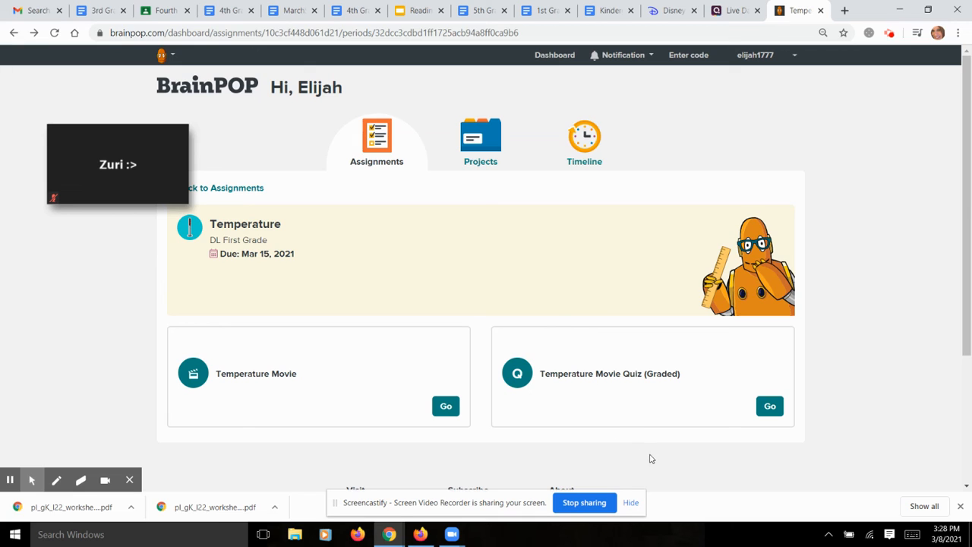